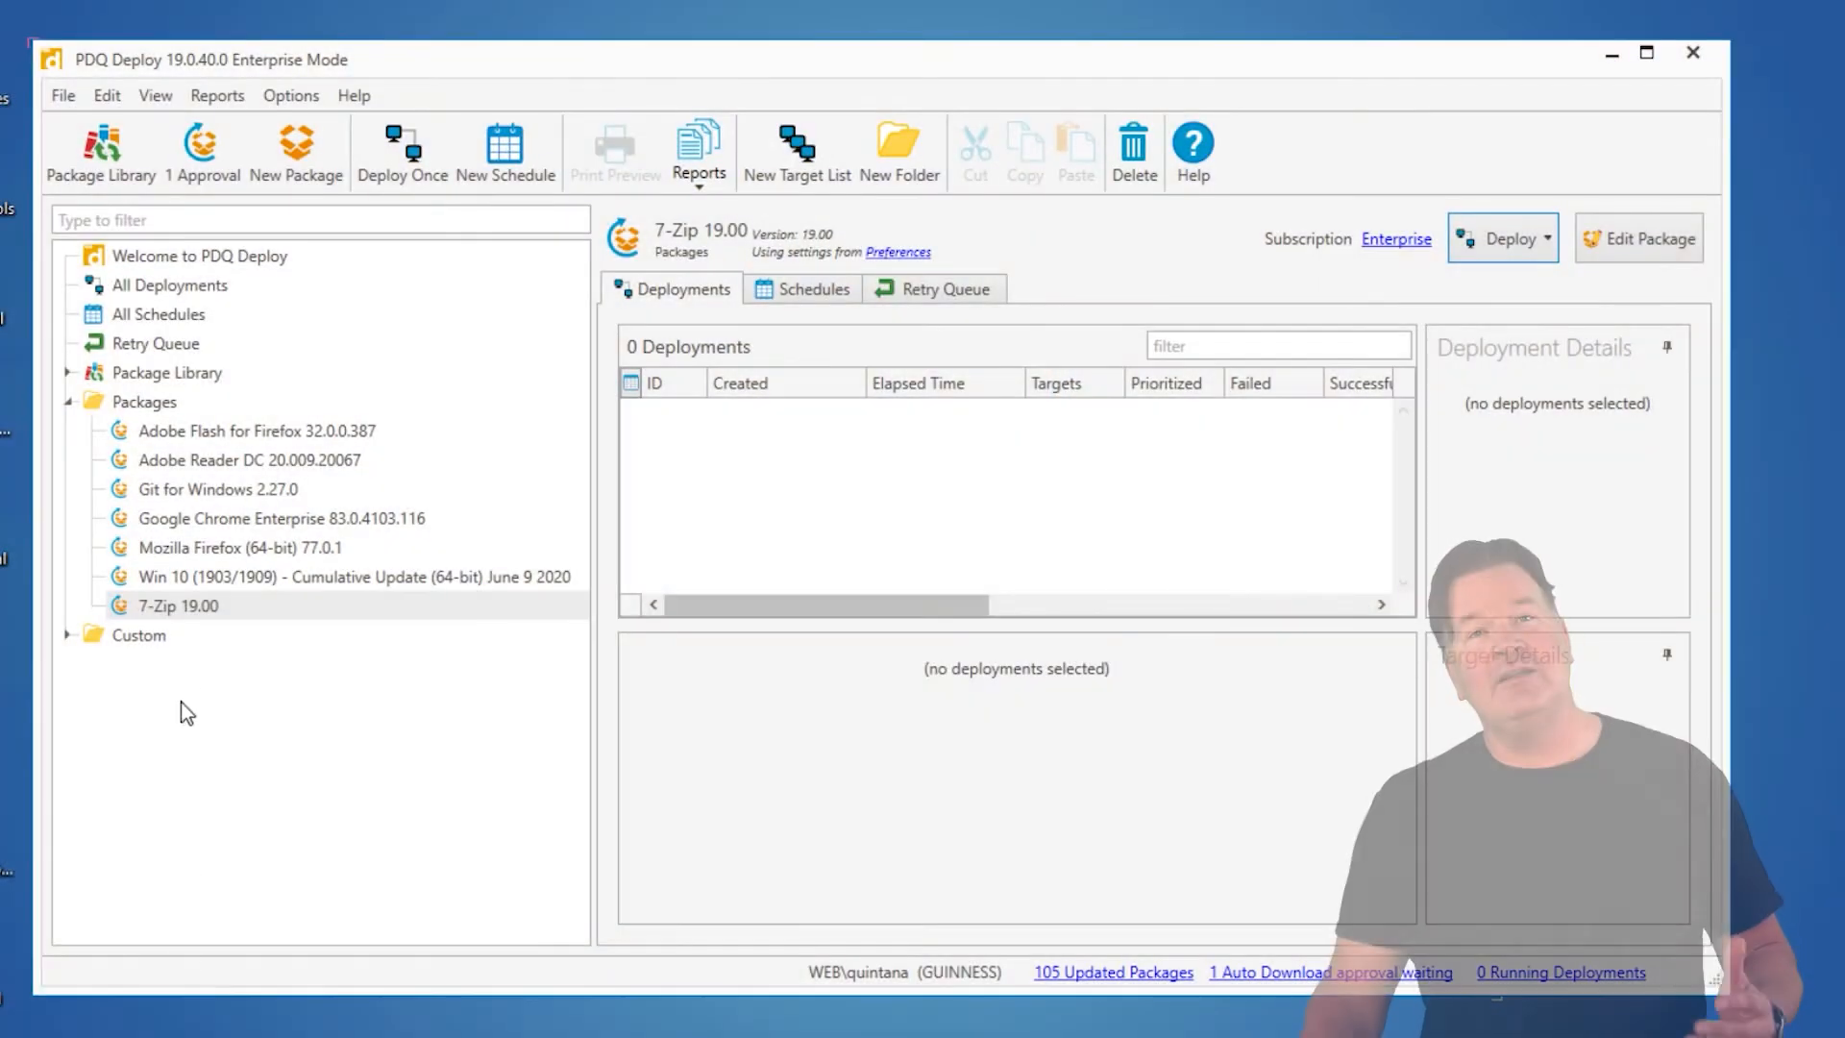
Step: Start a Deploy Once job for 7-Zip 19.00 targeting AlanRails, BirdPerson, Crucubot and DEX-KNOWS
{"action": "left_click", "coordinate": [1500, 237]}
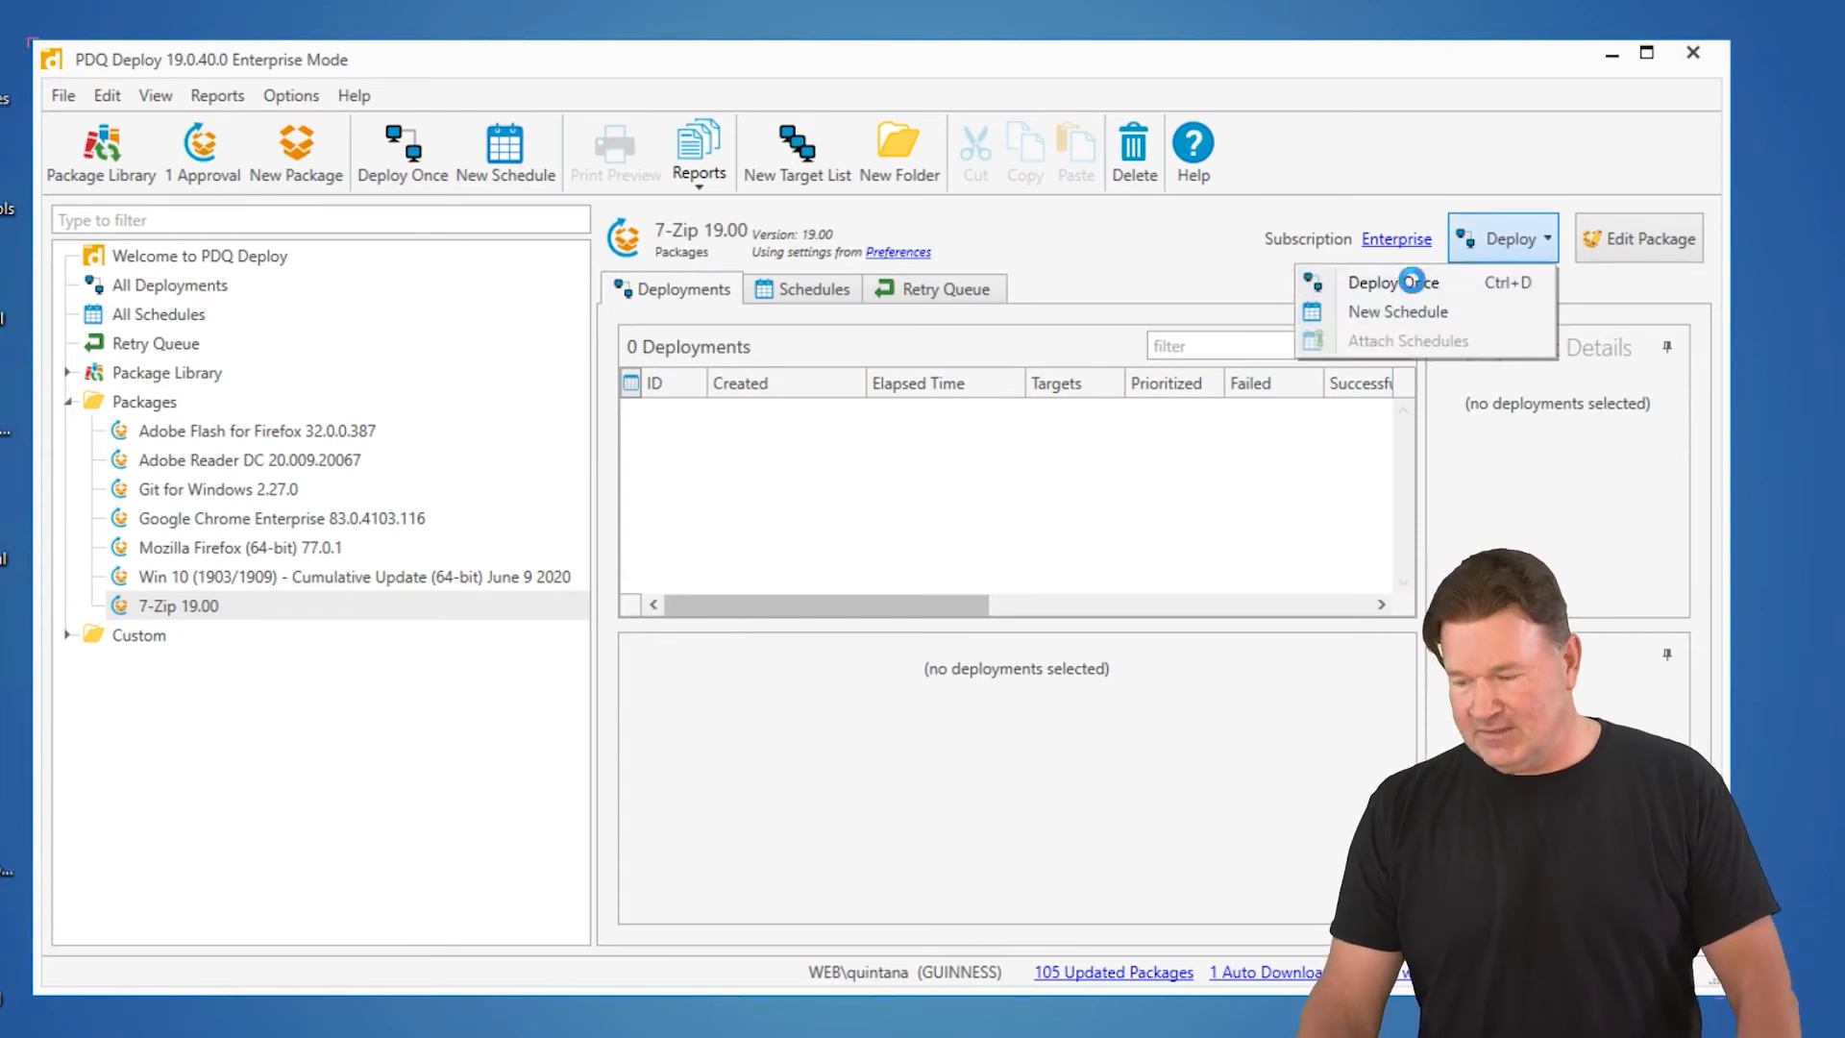
{"action": "left_click", "coordinate": [1392, 282]}
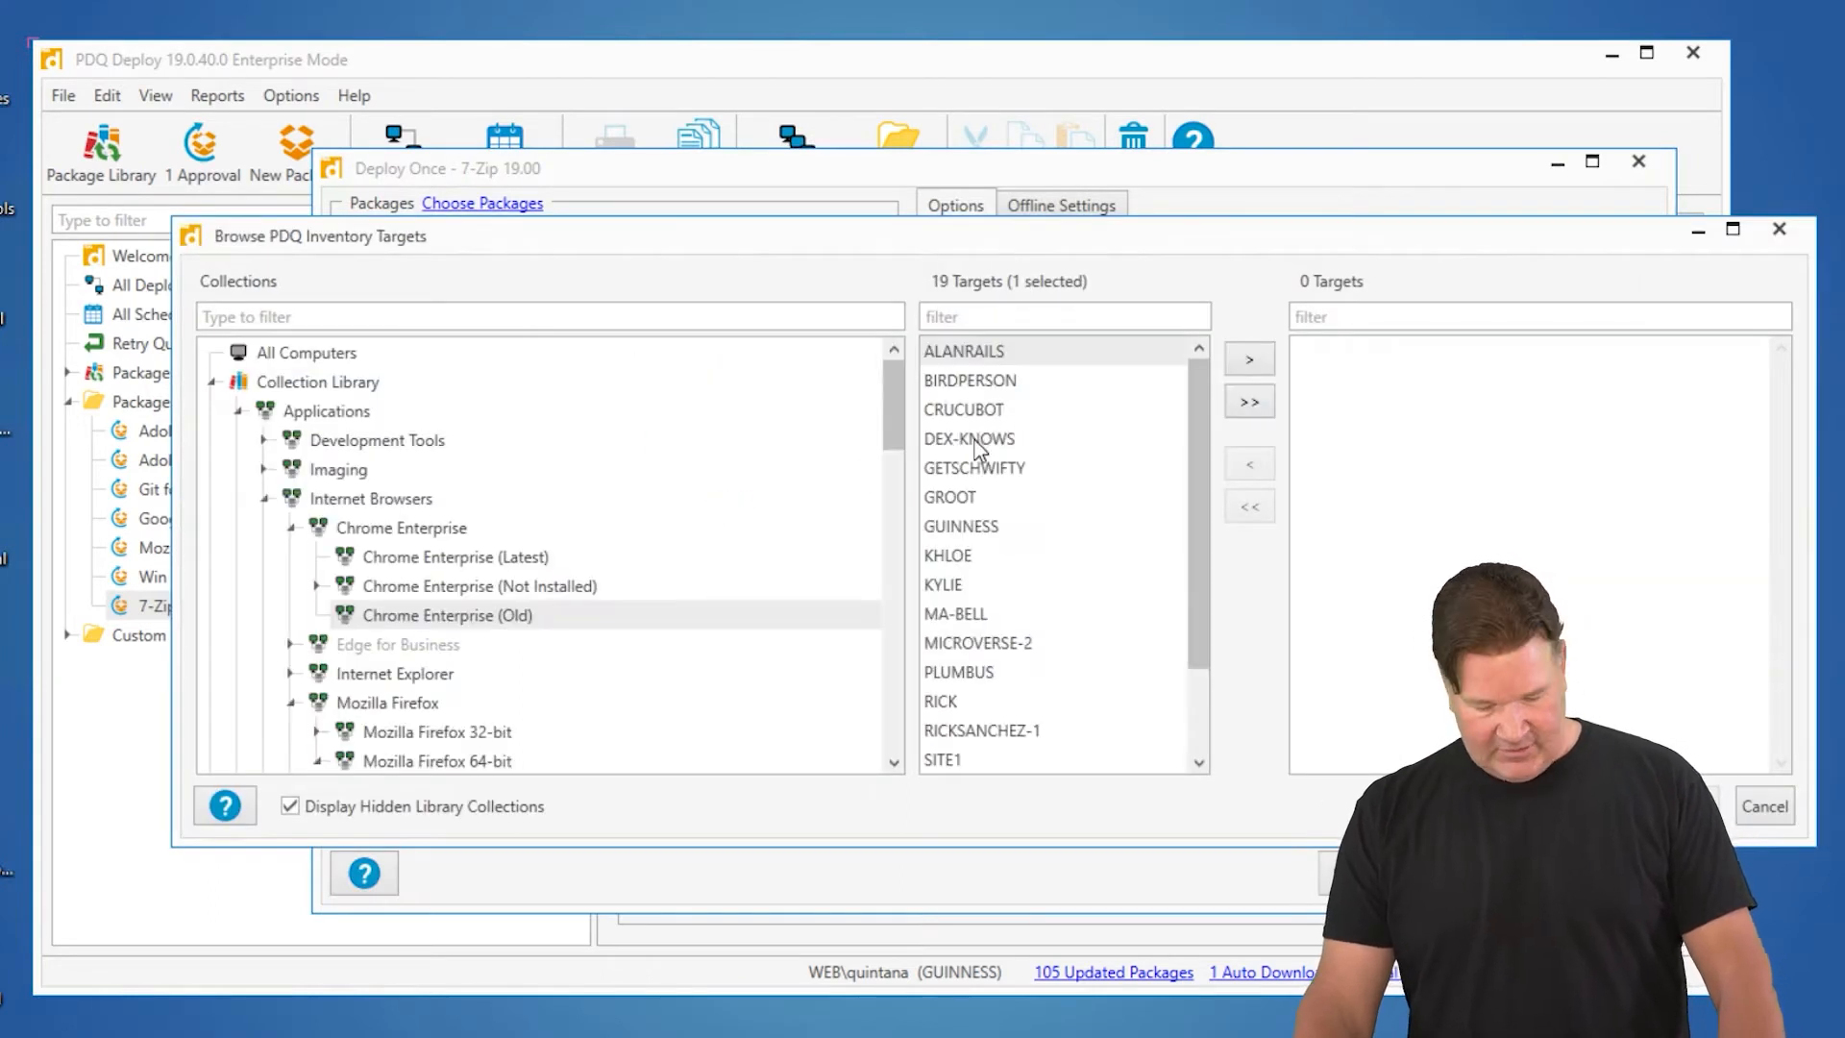
{"action": "left_click", "coordinate": [1249, 358]}
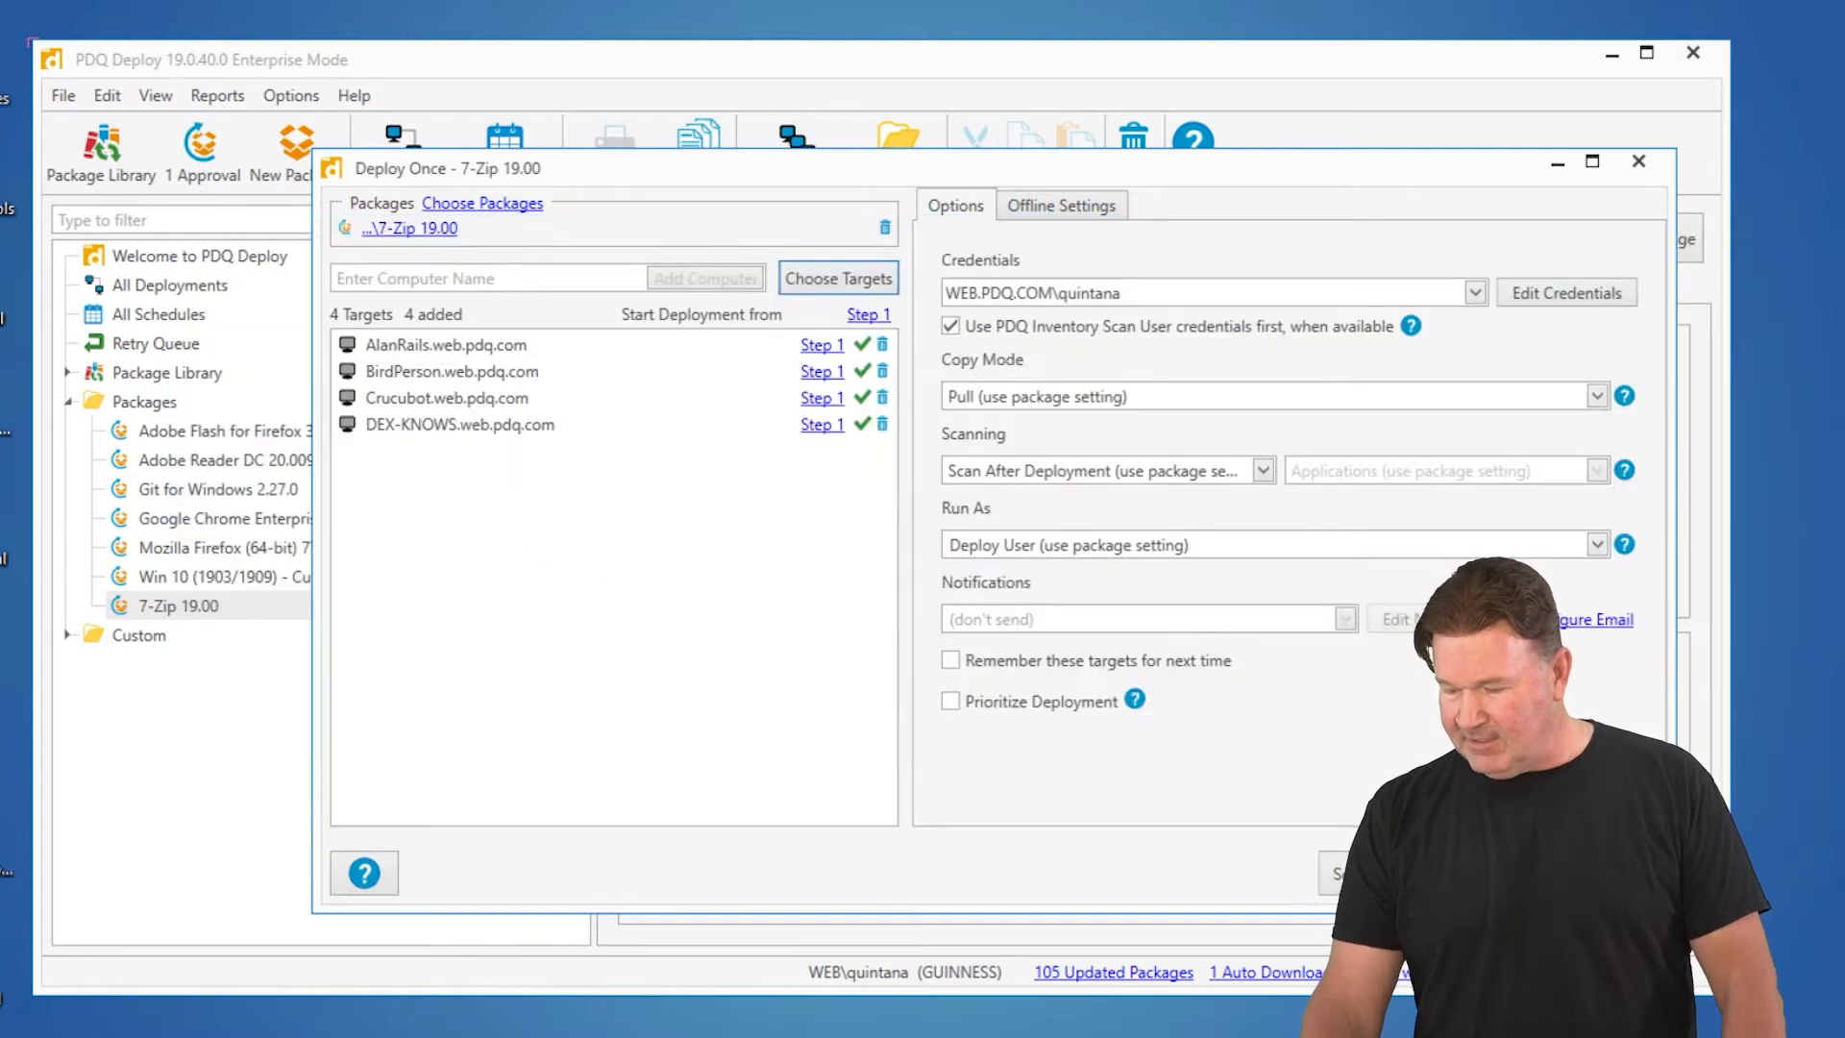
Step: Deploy 7-Zip to the four computers, then abort the BirdPerson deployment
{"action": "left_click", "coordinate": [1340, 874]}
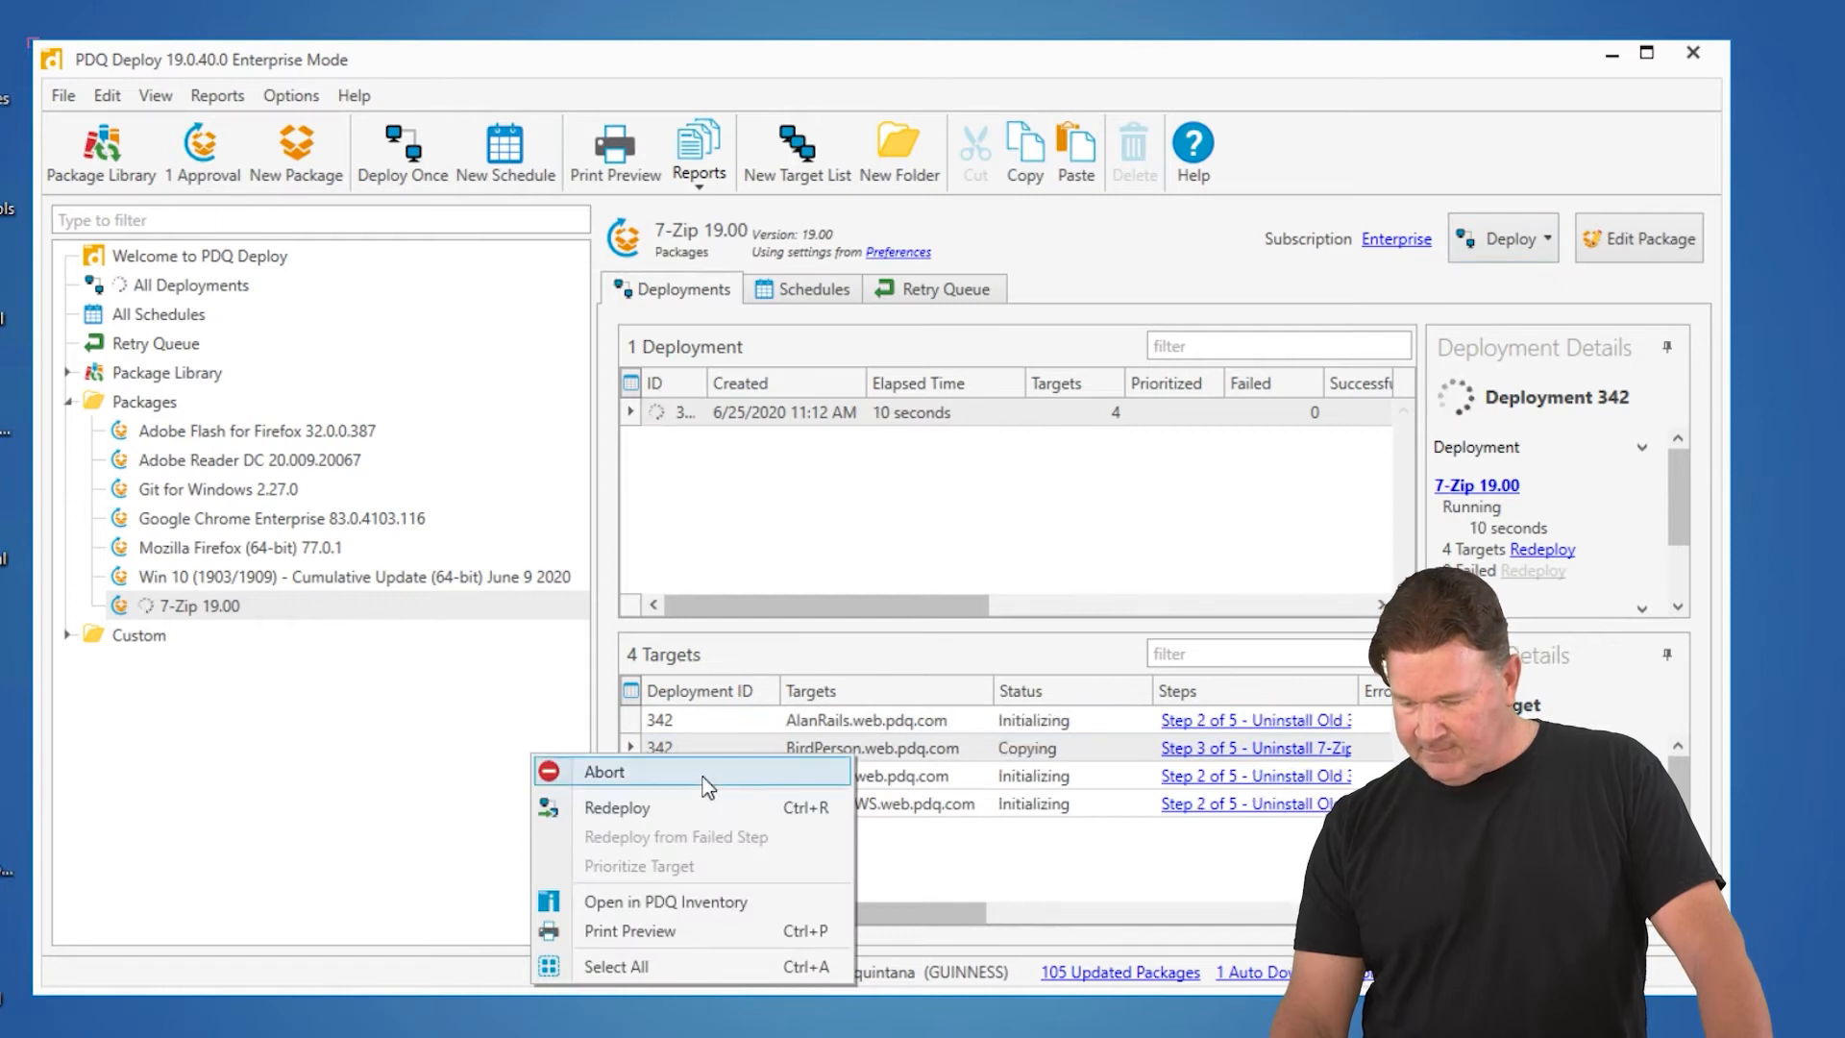
{"action": "left_click", "coordinate": [603, 772]}
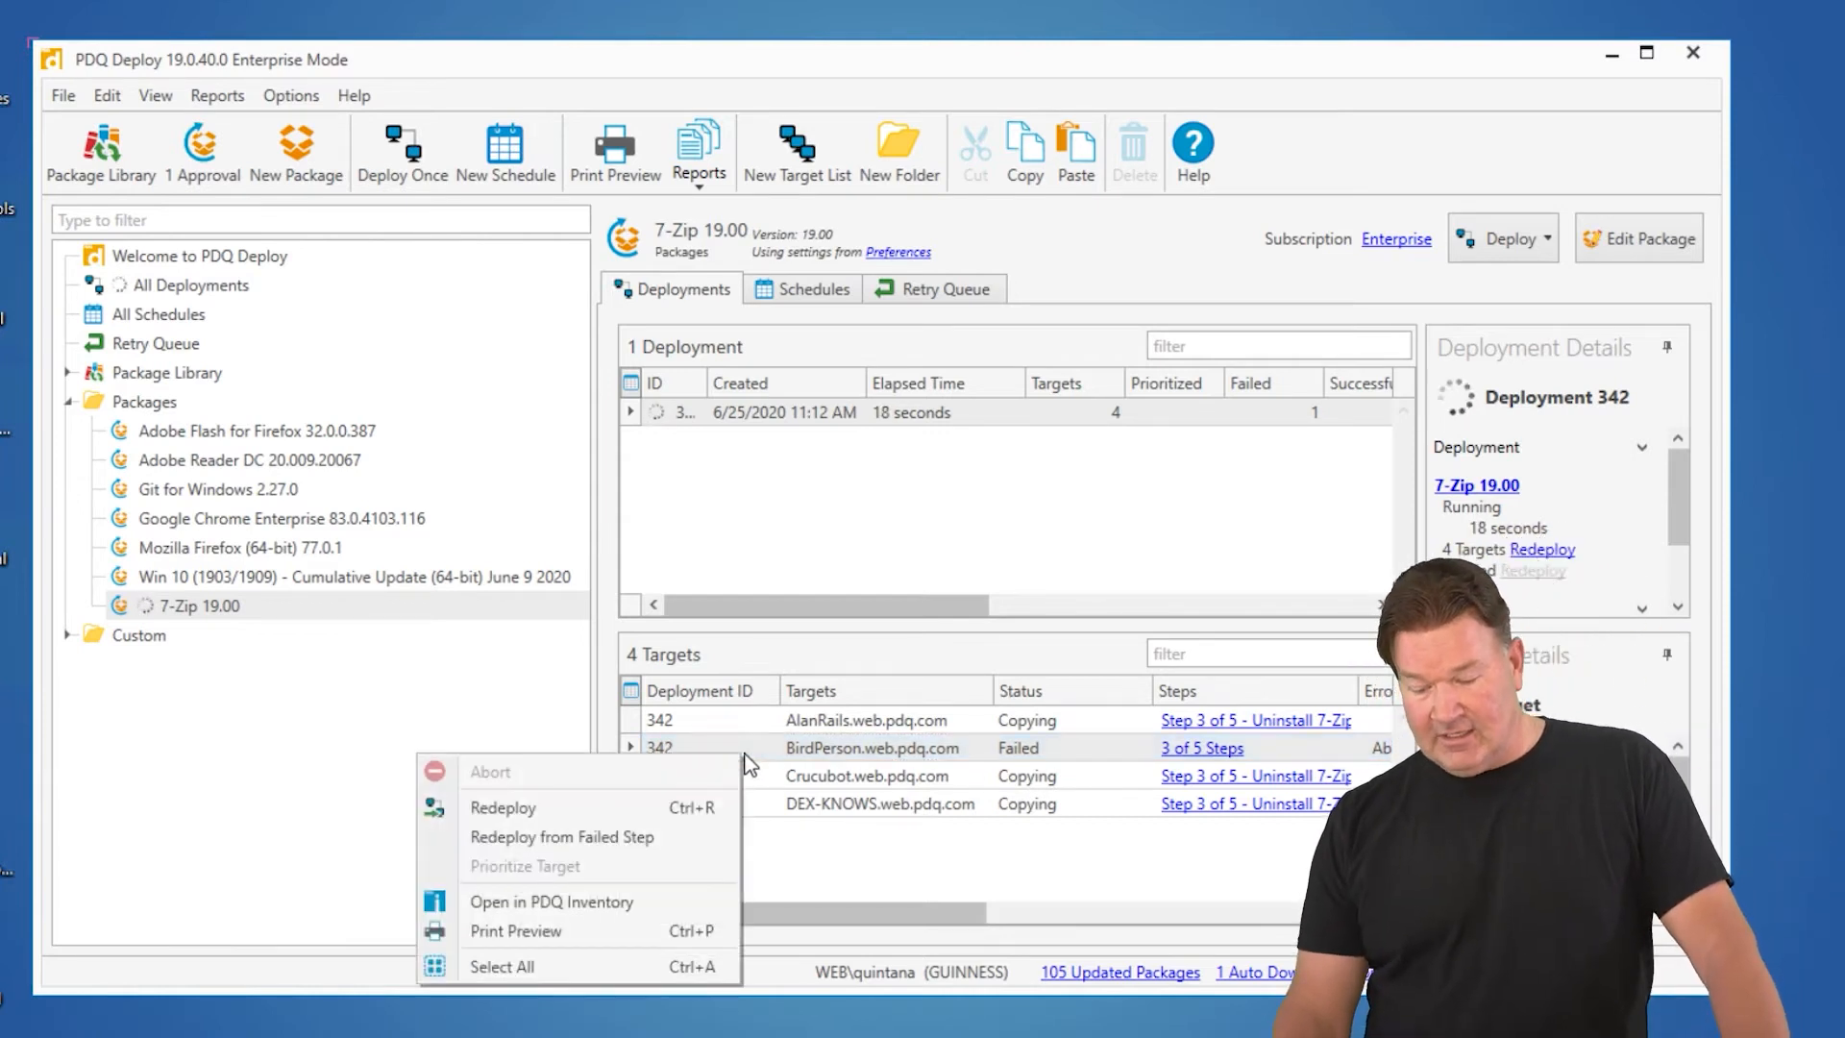
{"action": "mouse_move", "coordinate": [600, 837]}
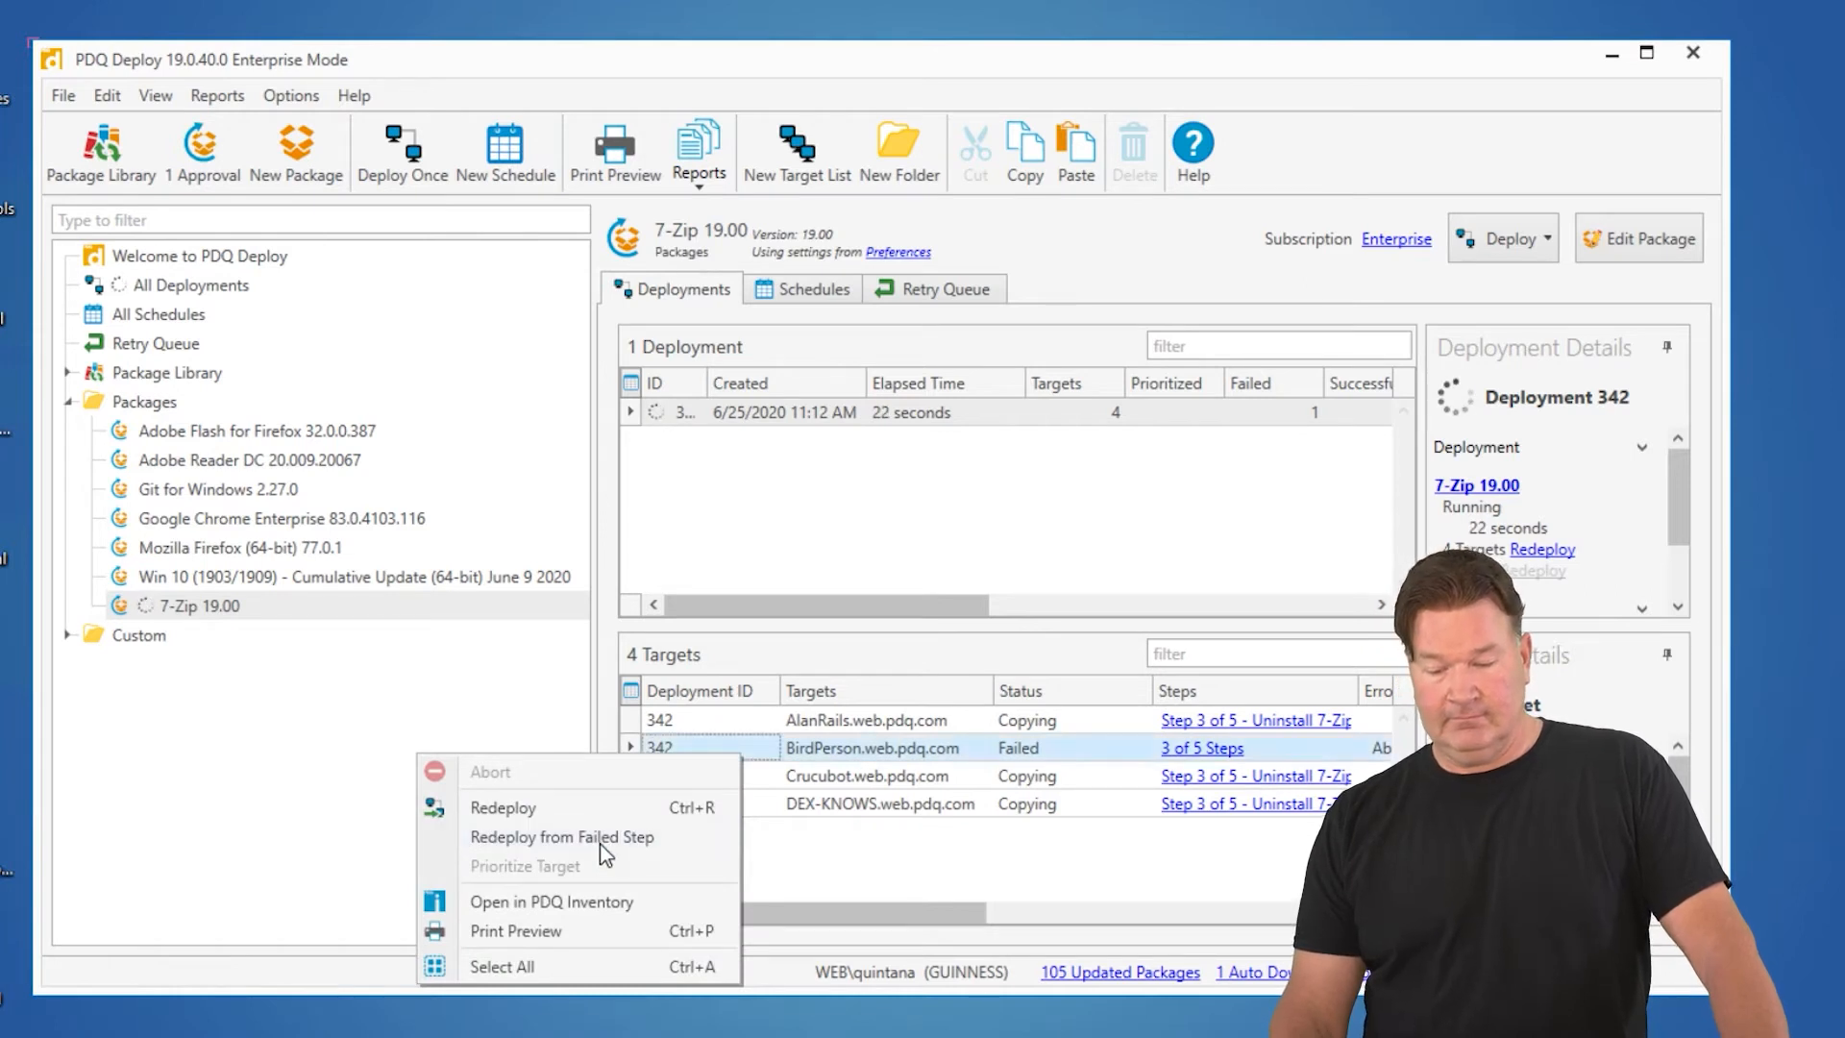
{"action": "left_click", "coordinate": [561, 837]}
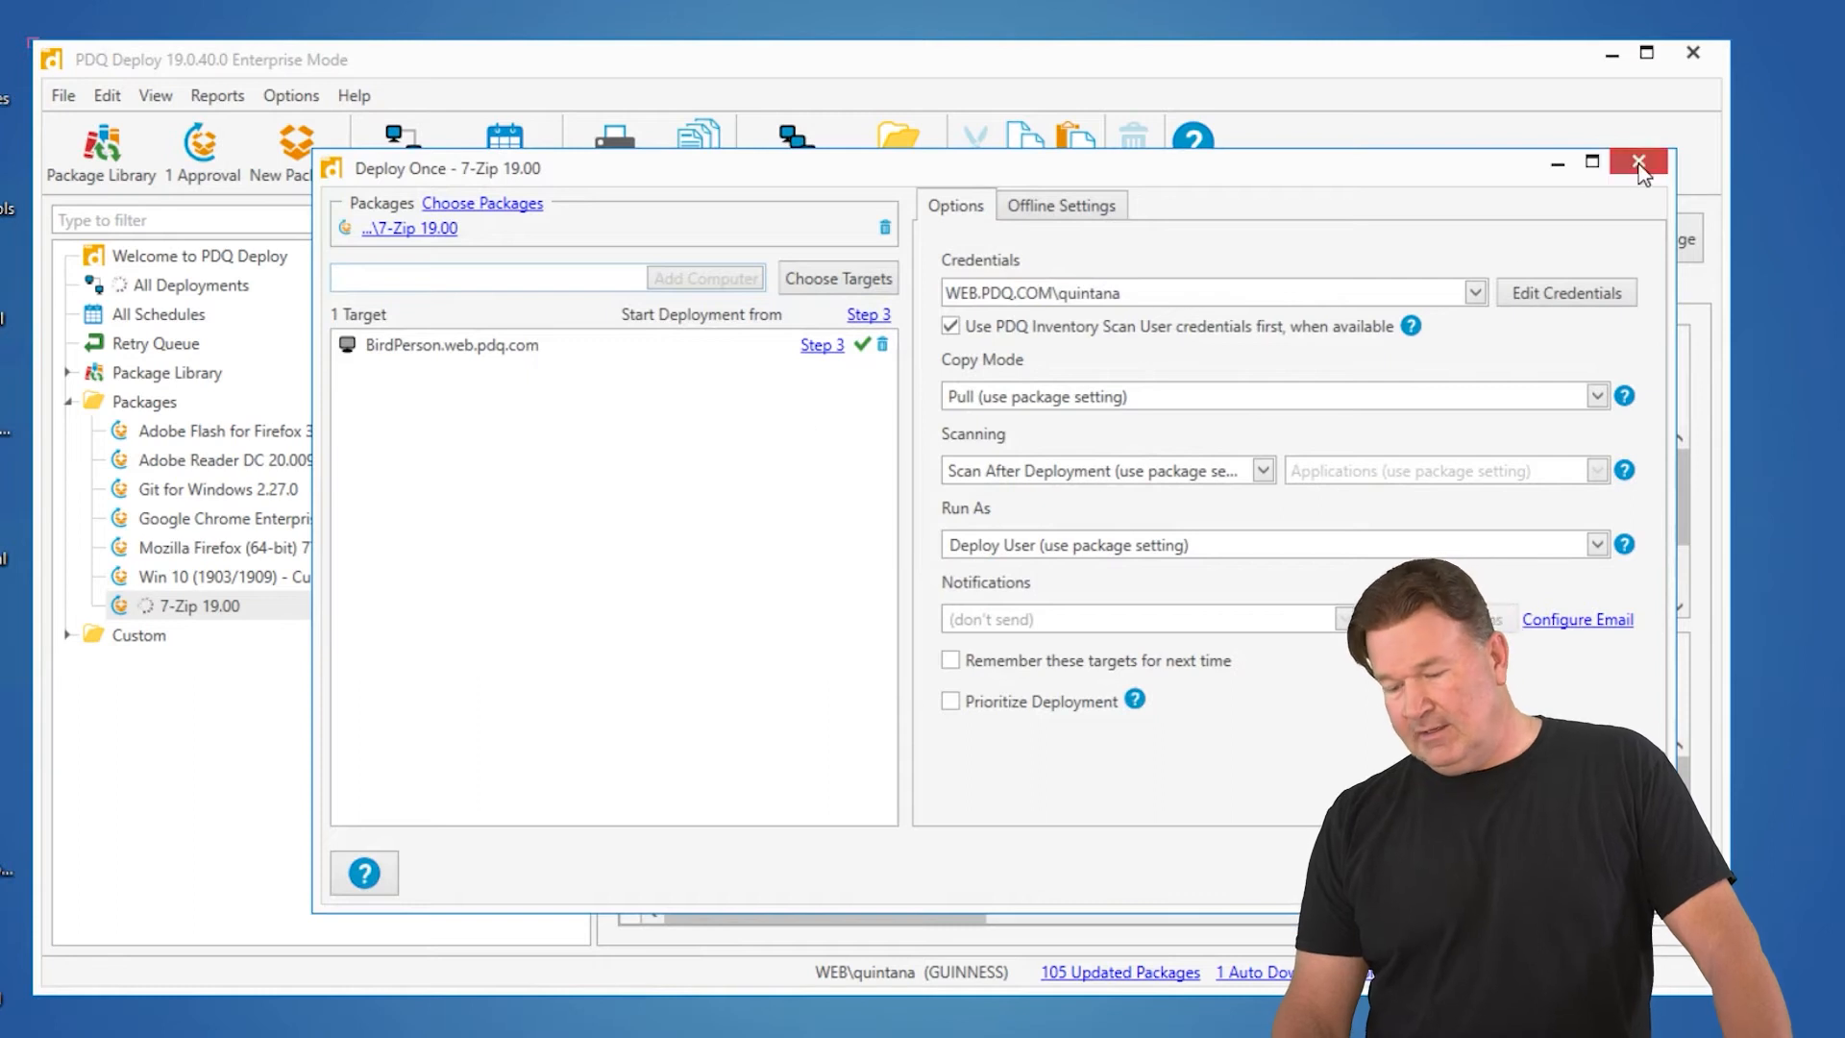
{"action": "left_click", "coordinate": [1636, 163]}
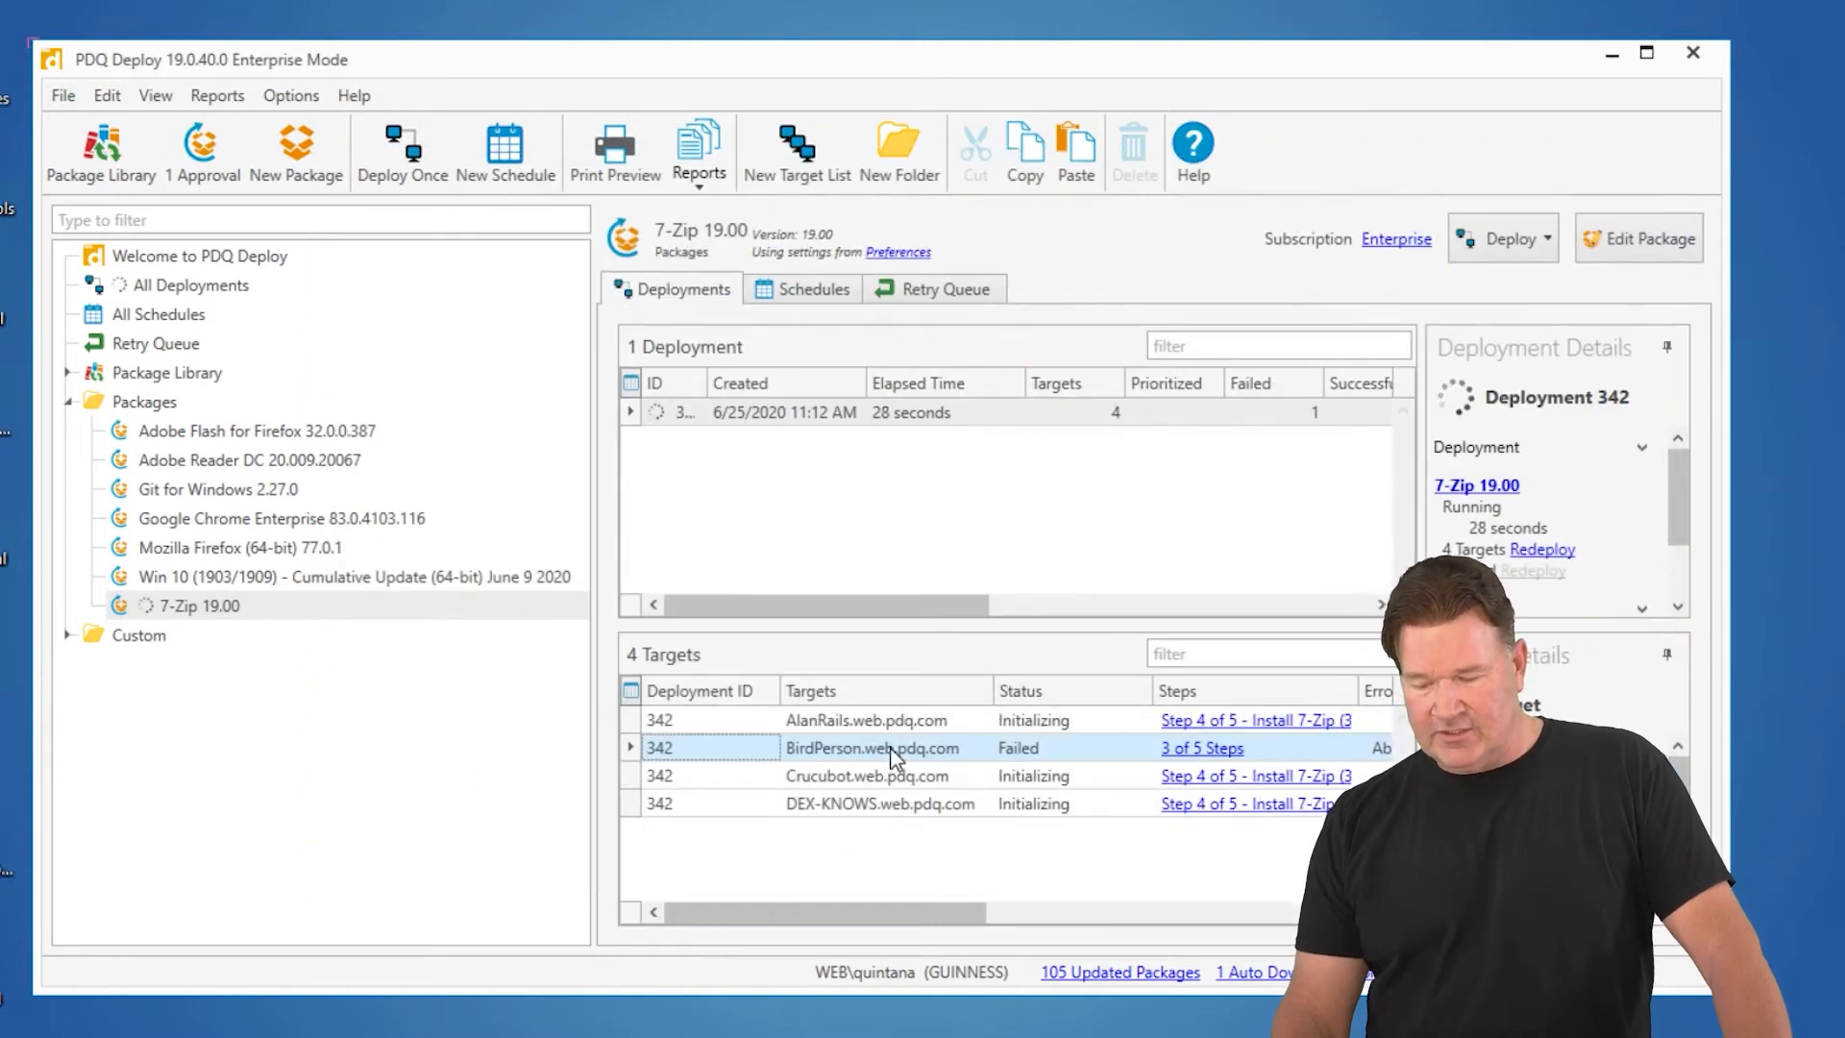
Step: Redeploy to the failed BirdPerson target with the starting step set to Step 3
{"action": "right_click", "coordinate": [871, 748]}
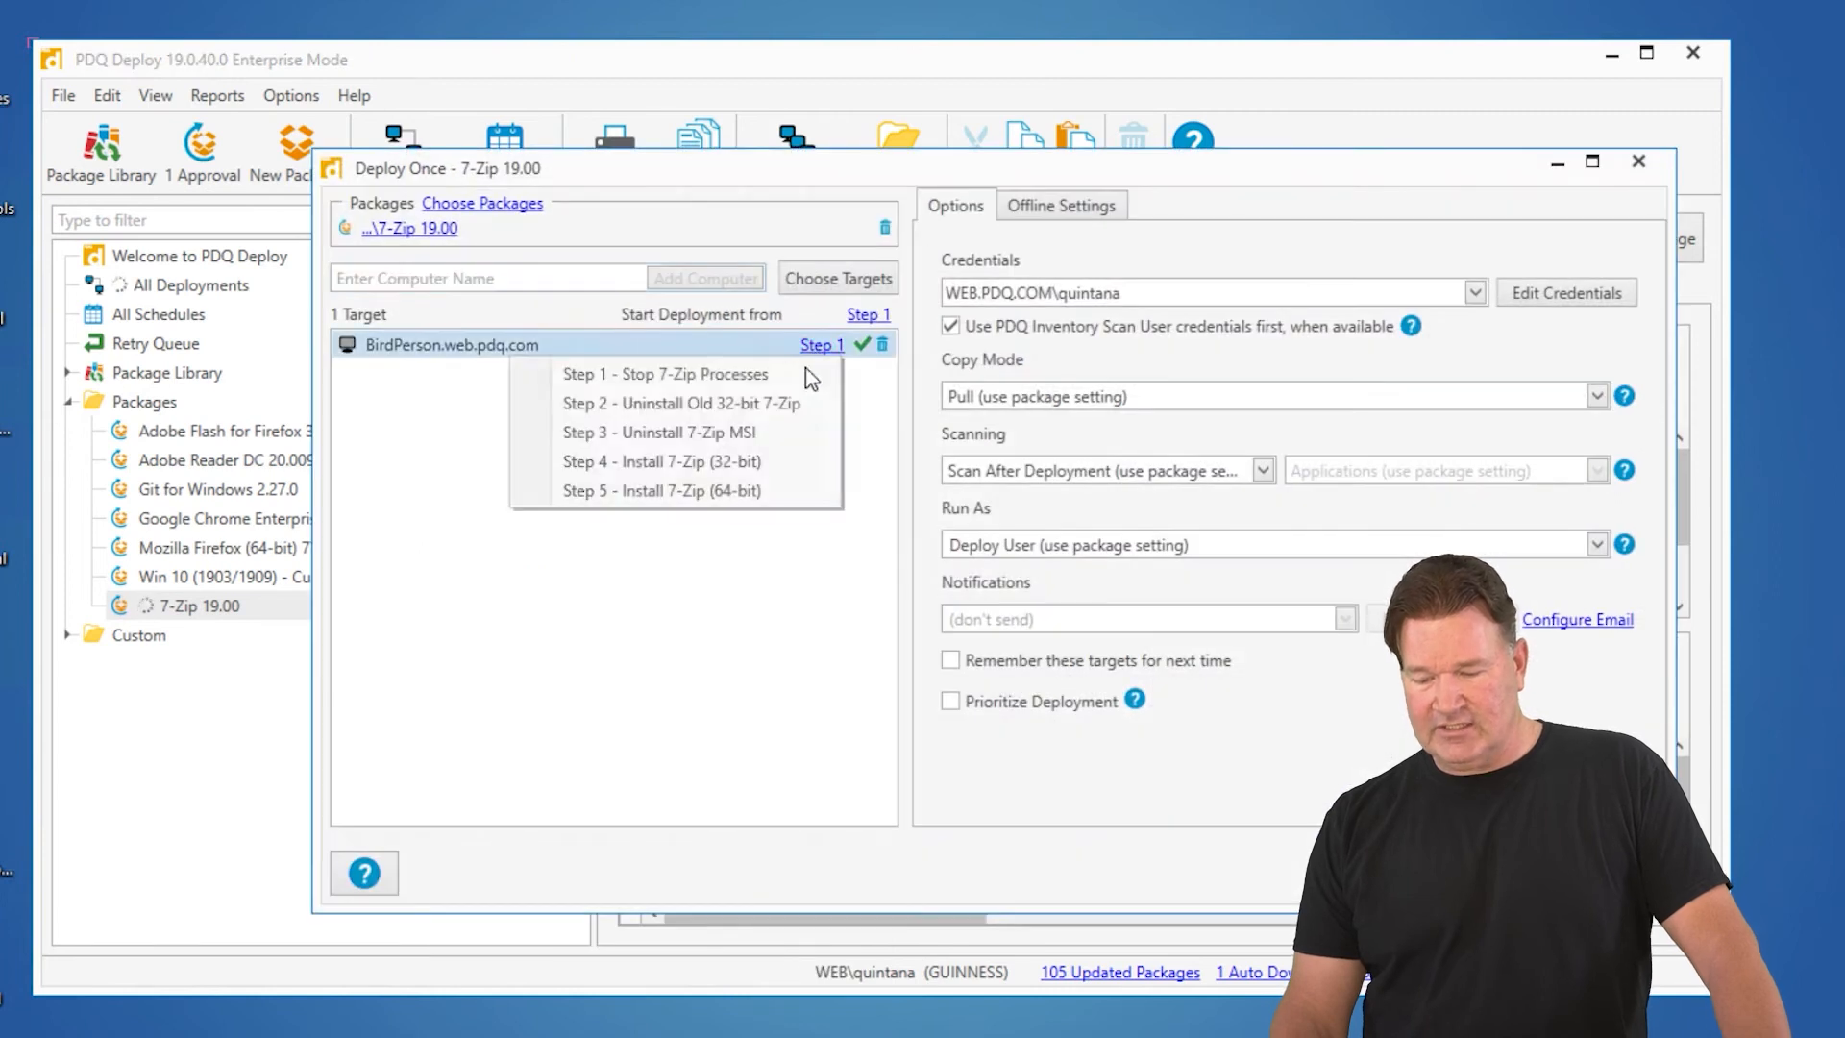
{"action": "left_click", "coordinate": [657, 431]}
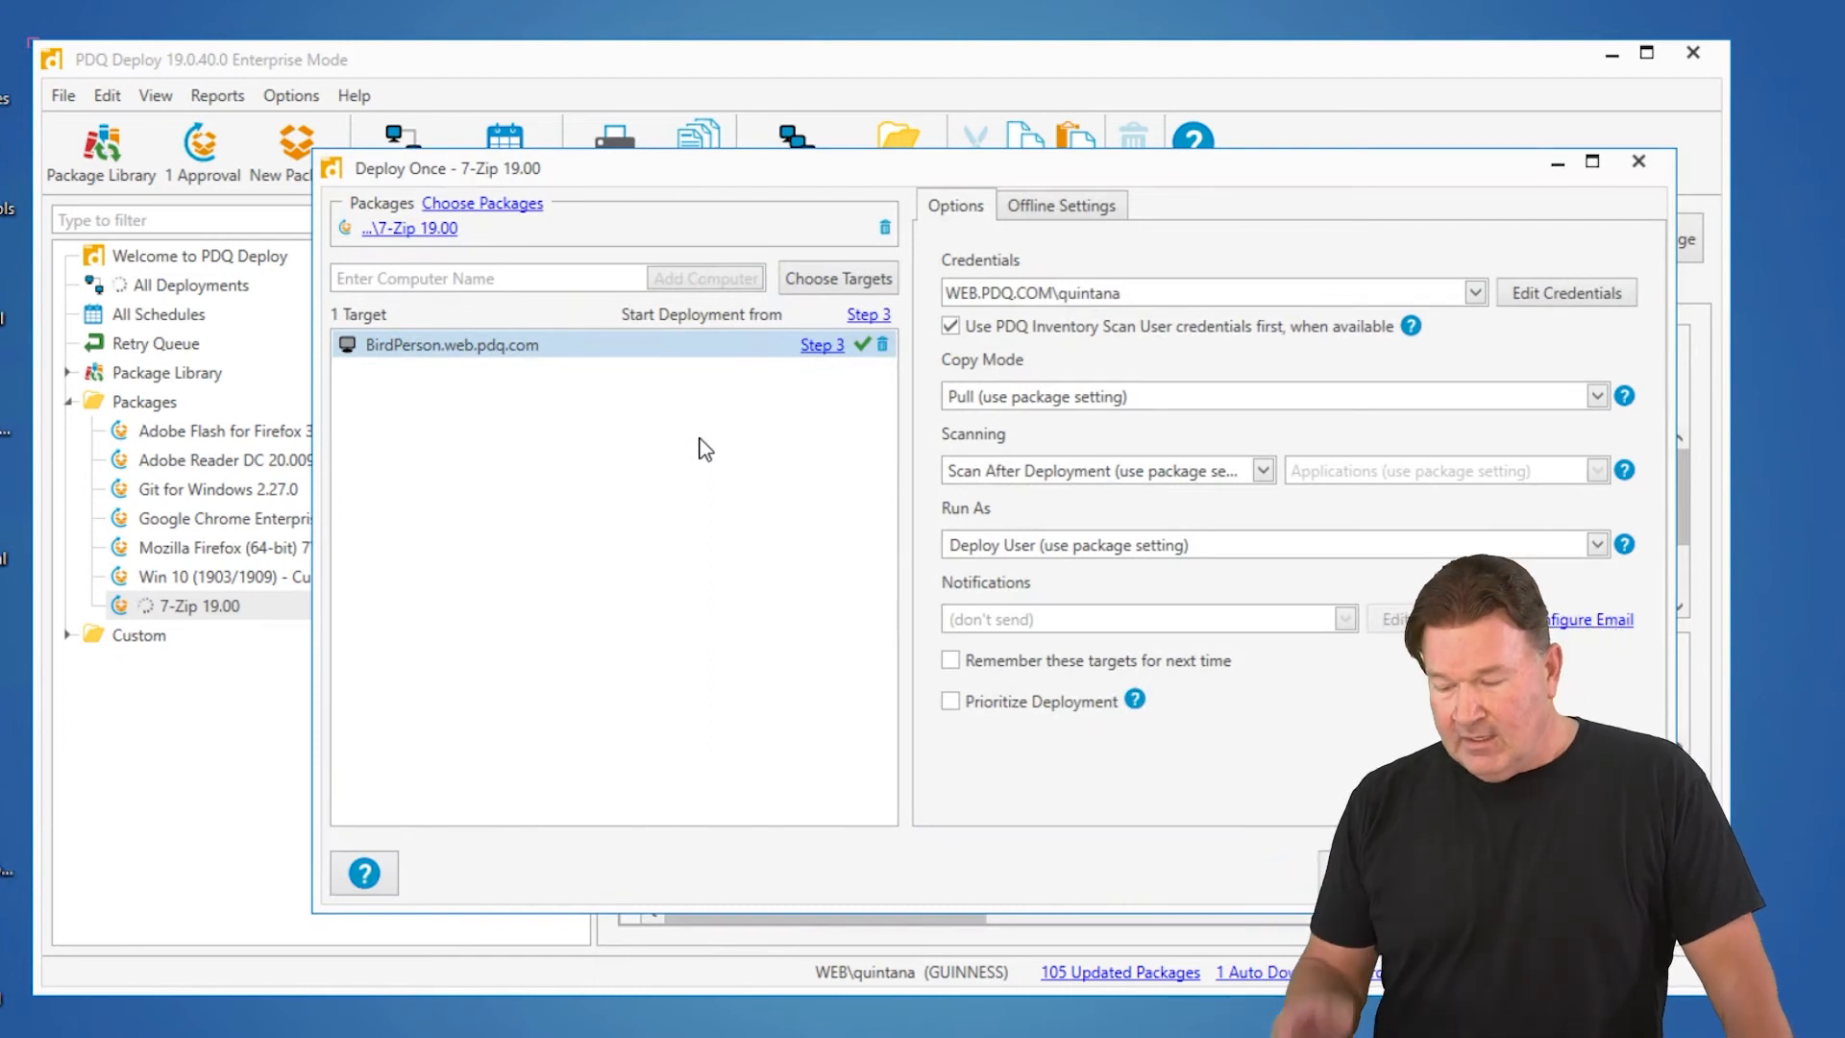
{"action": "left_click", "coordinate": [822, 344]}
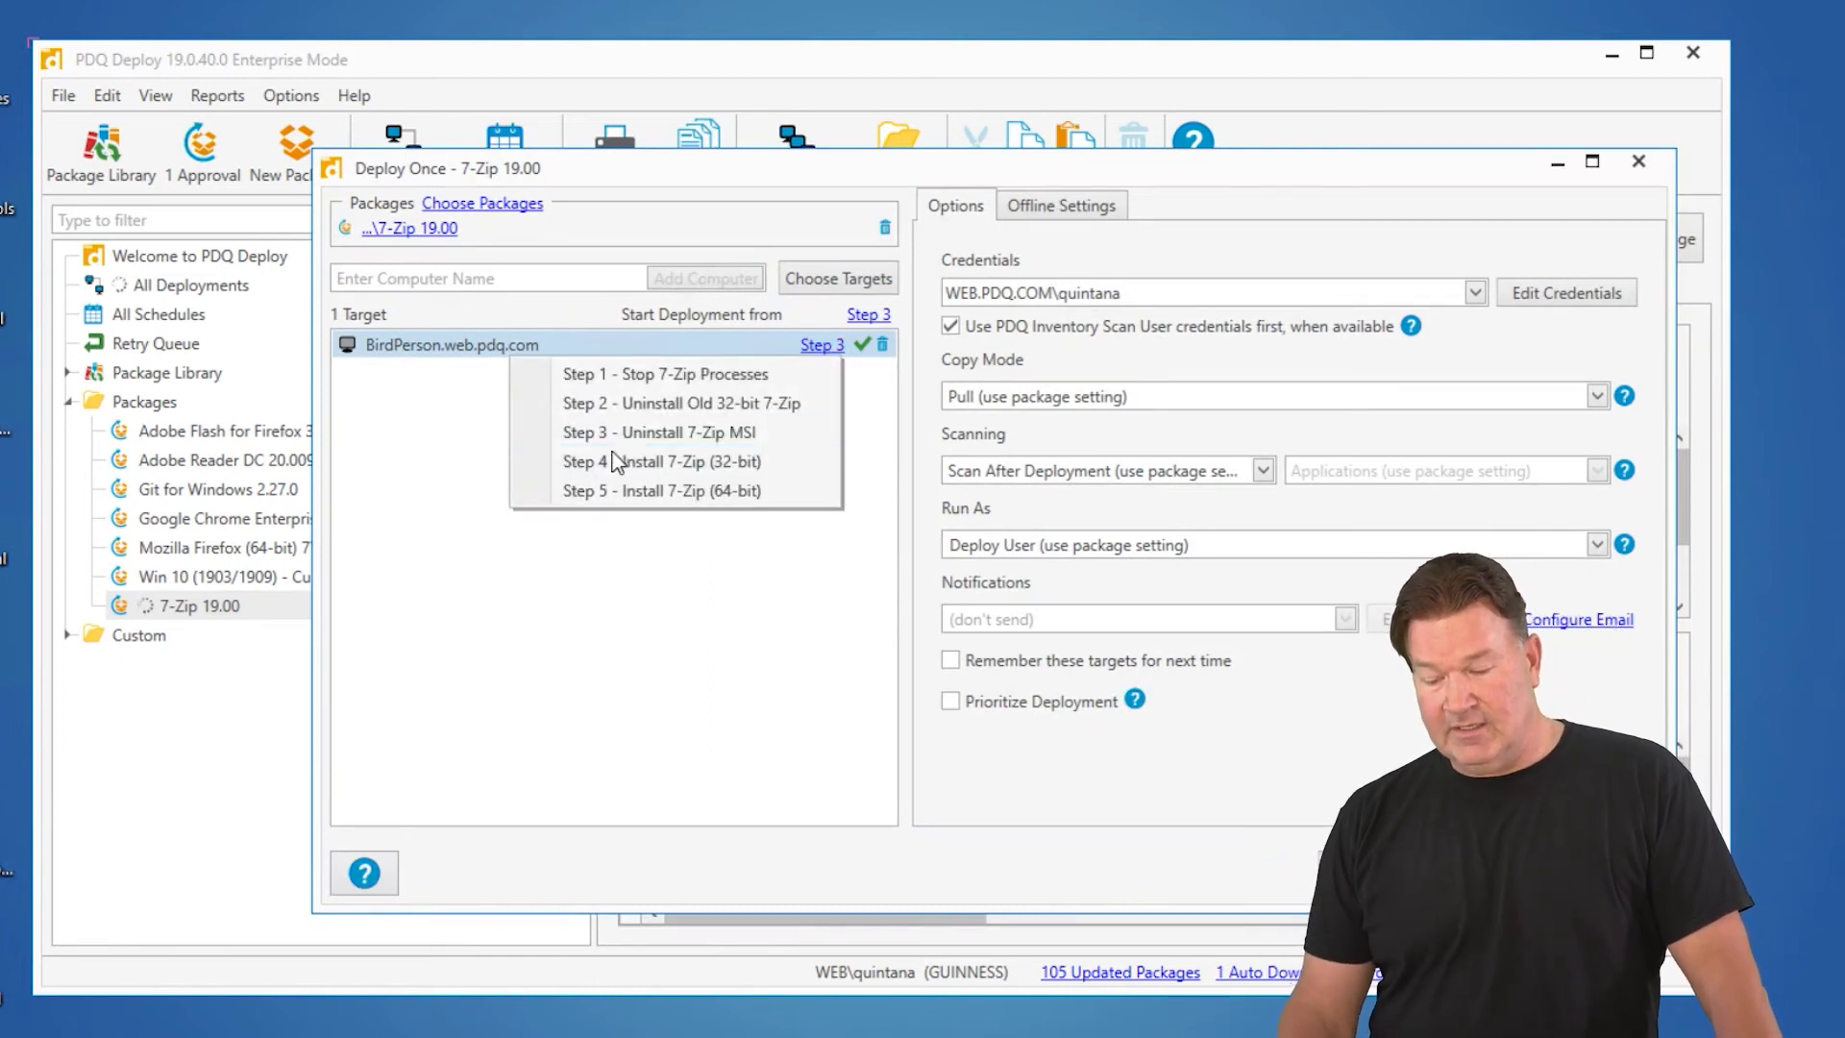